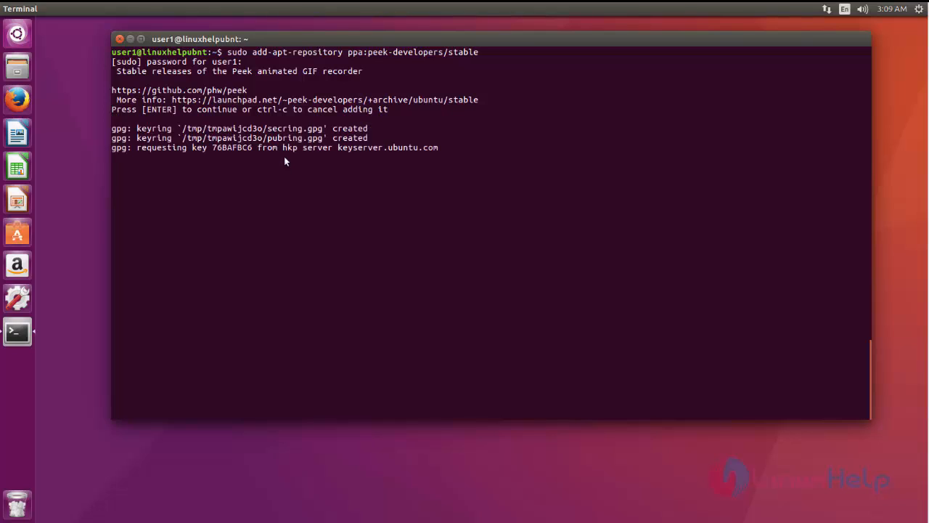
Confirm adding ppa:peek-developers/stable, then run sudo apt-get update to refresh package lists.
key(Return)
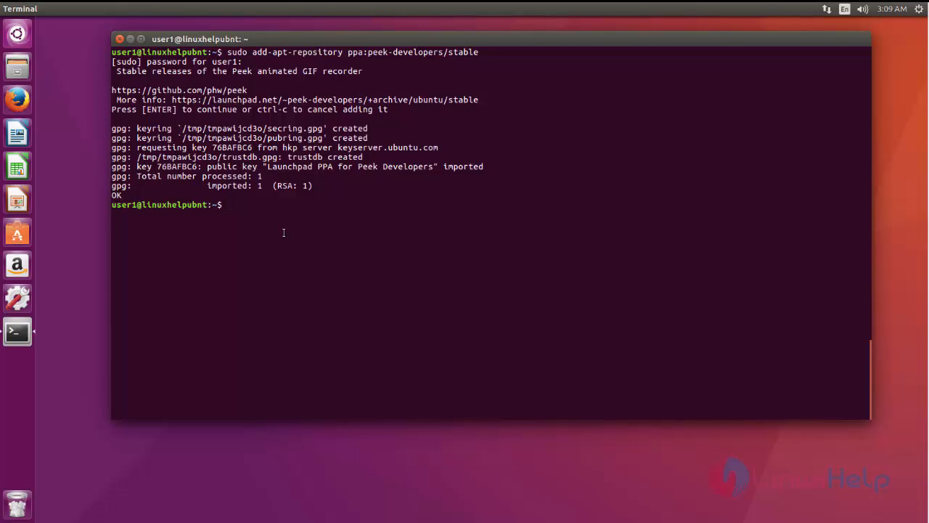
text(sudo a)
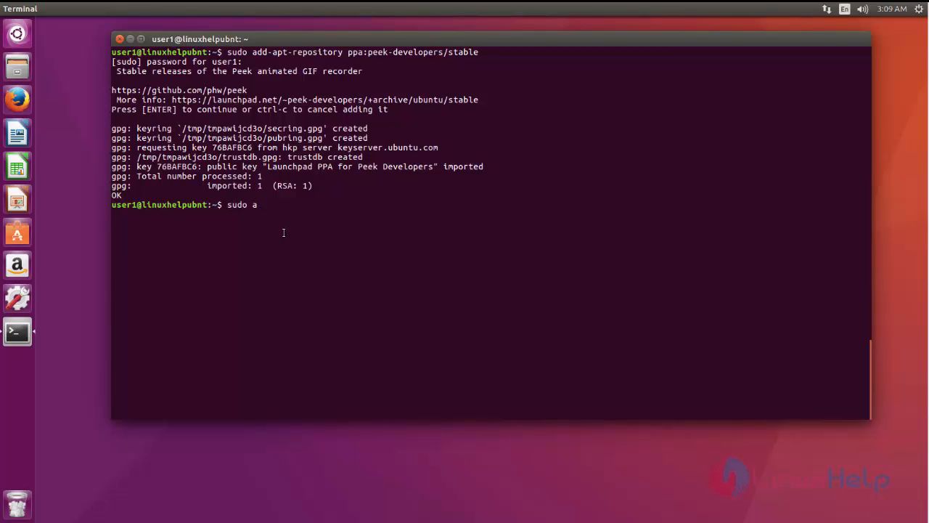
text(pt-get)
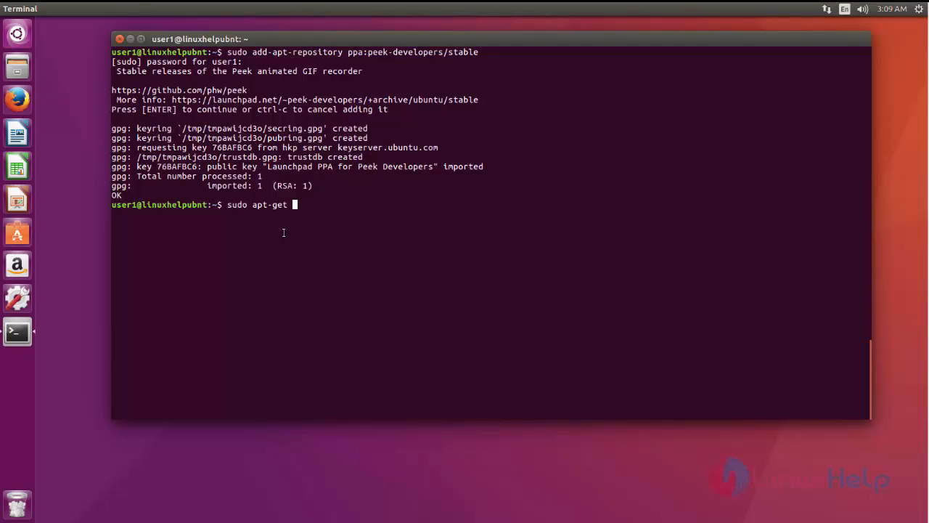
text(update)
text(s)
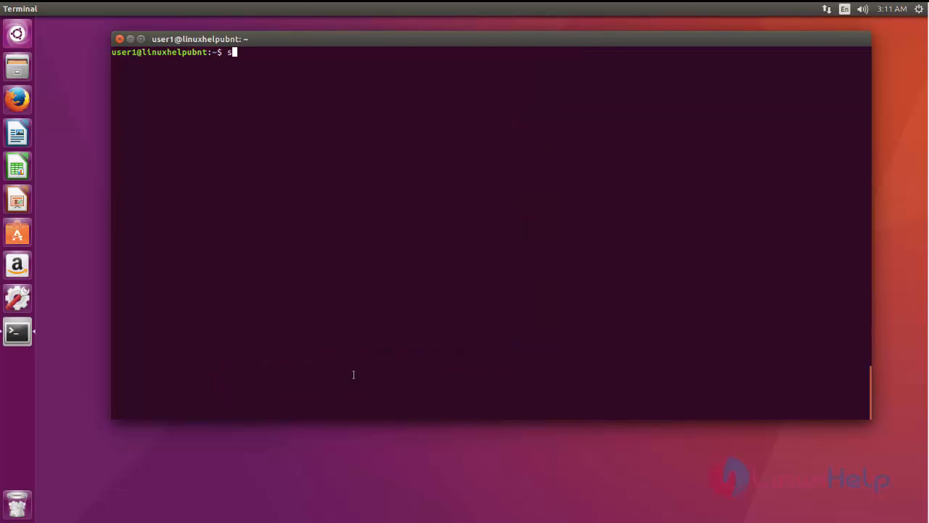
Run sudo apt-get install peek and answer y to install Peek with its 88 dependencies.
text(udo ap)
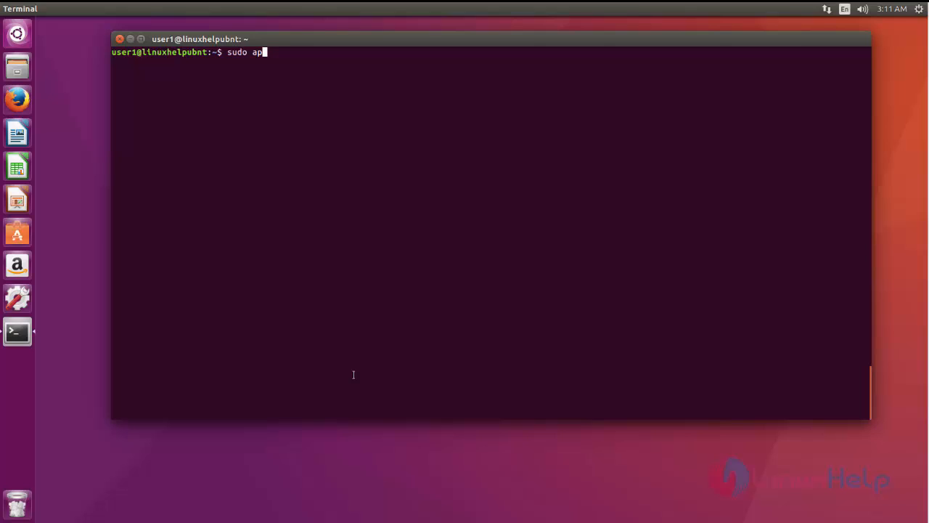
text(t-get install peek)
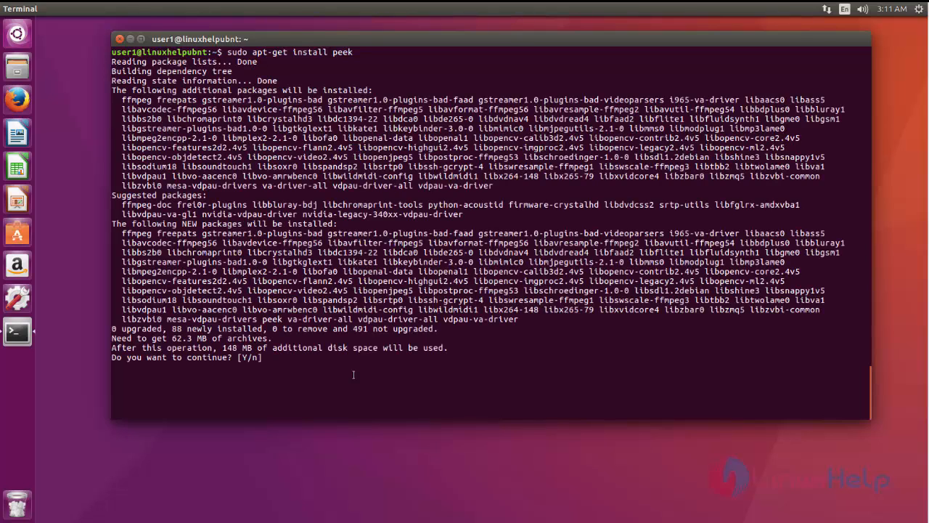
mouse_move(305, 385)
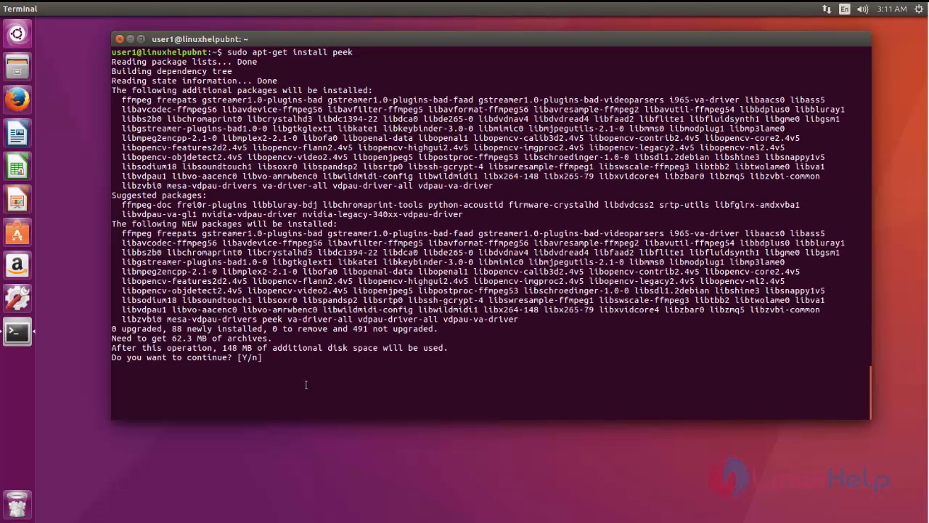
text(y)
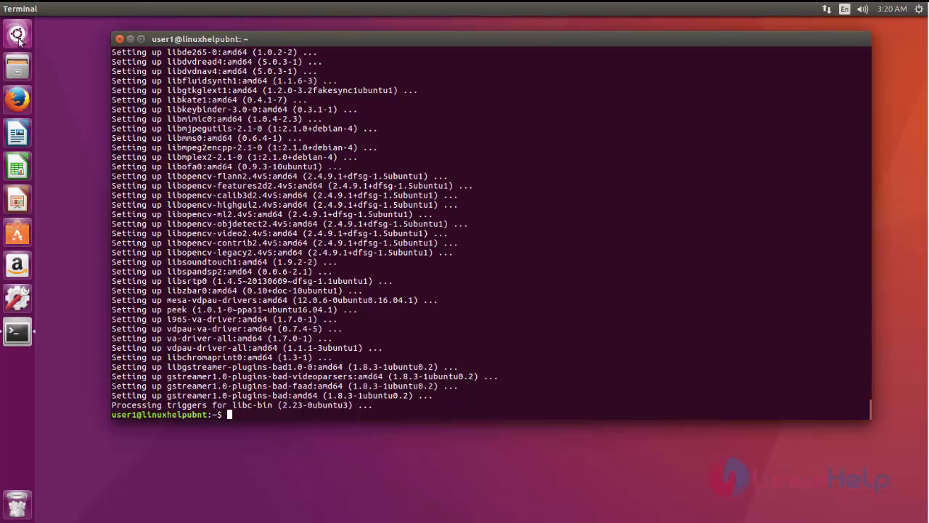
click(17, 34)
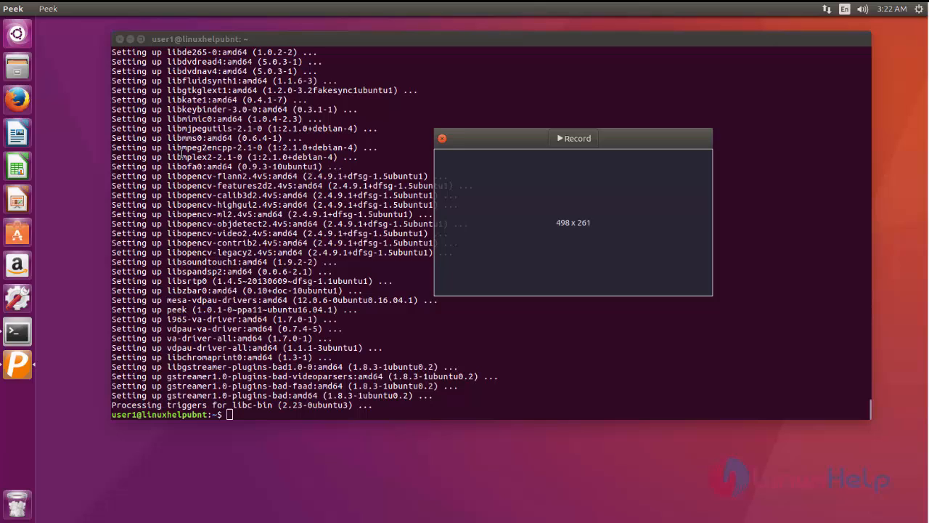
drag(573, 138, 221, 81)
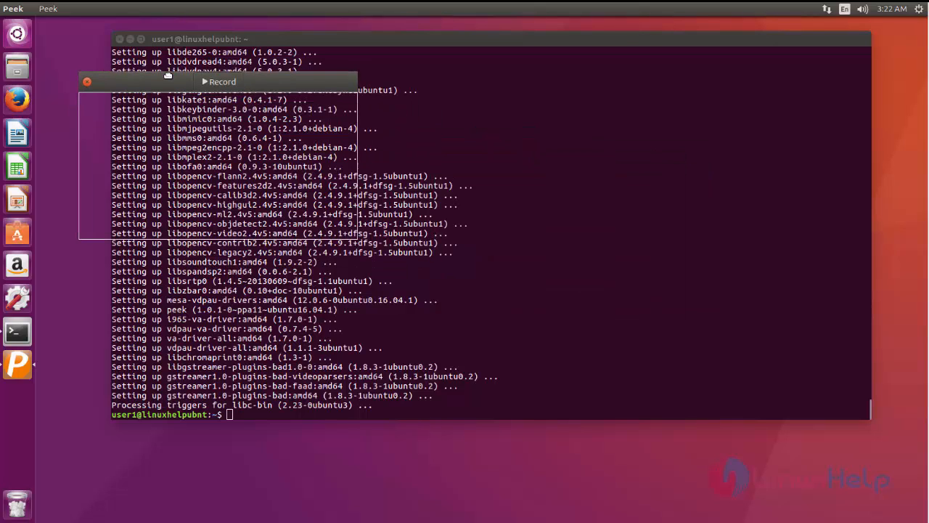
mouse_move(171, 86)
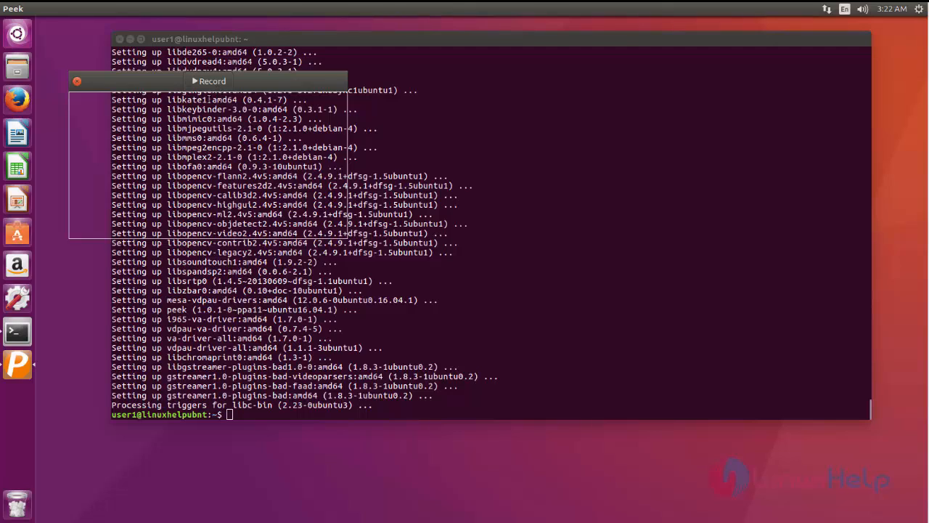
click(212, 80)
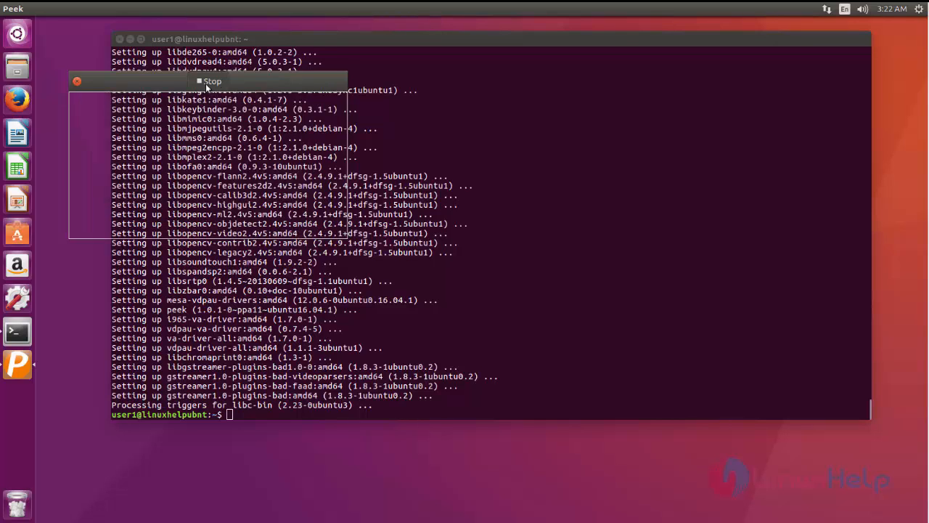
click(211, 81)
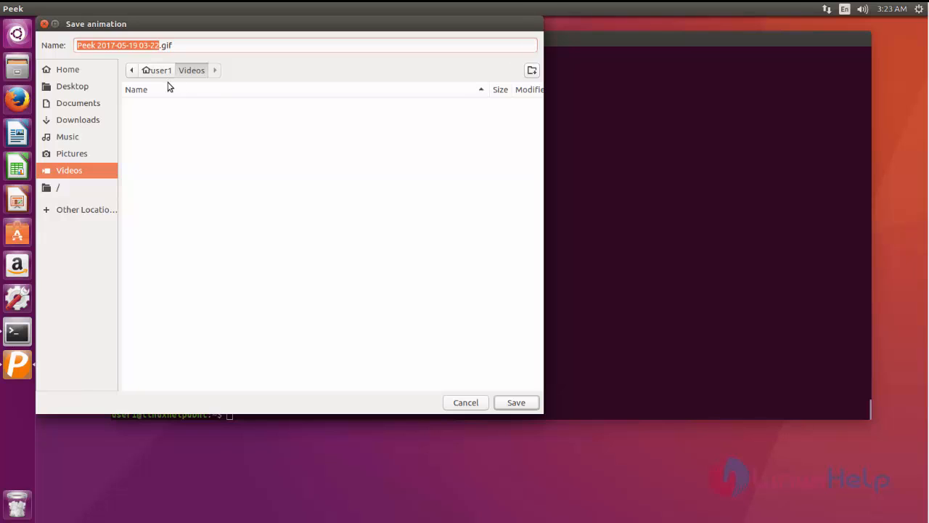
mouse_move(199, 123)
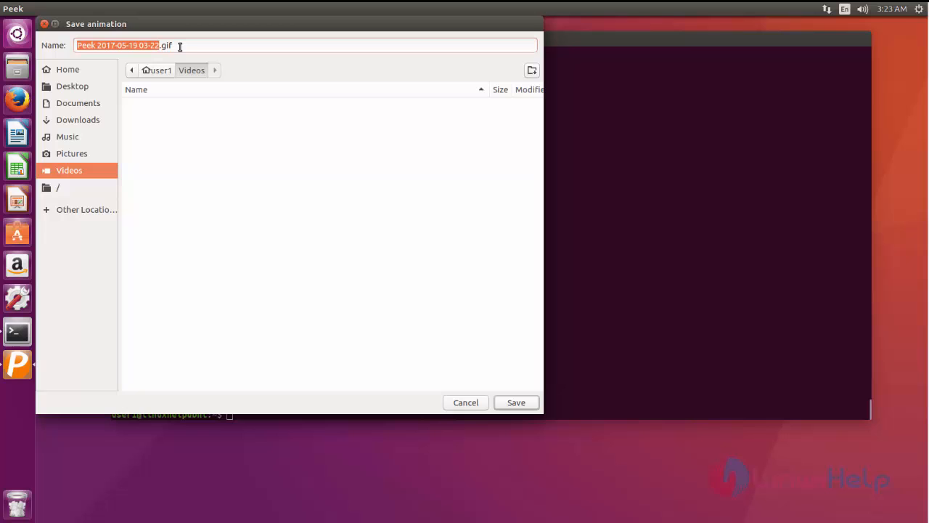
click(515, 402)
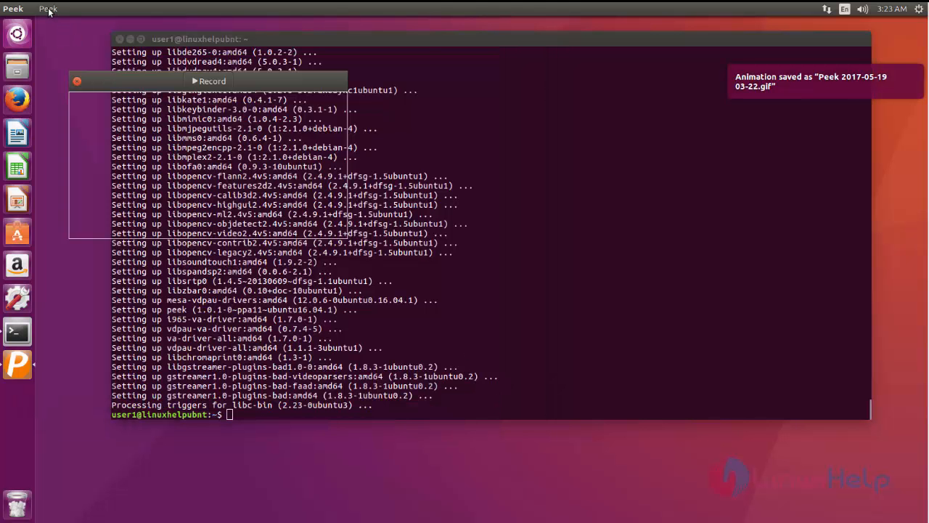
In Peek preferences, keep GIF as the output format from GIF/WebM/MP4 and close the window.
click(47, 7)
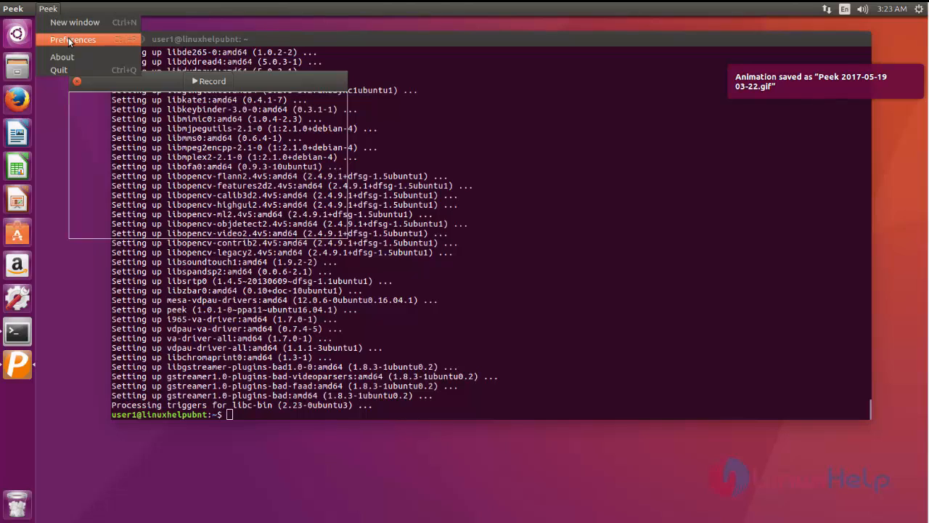
click(72, 39)
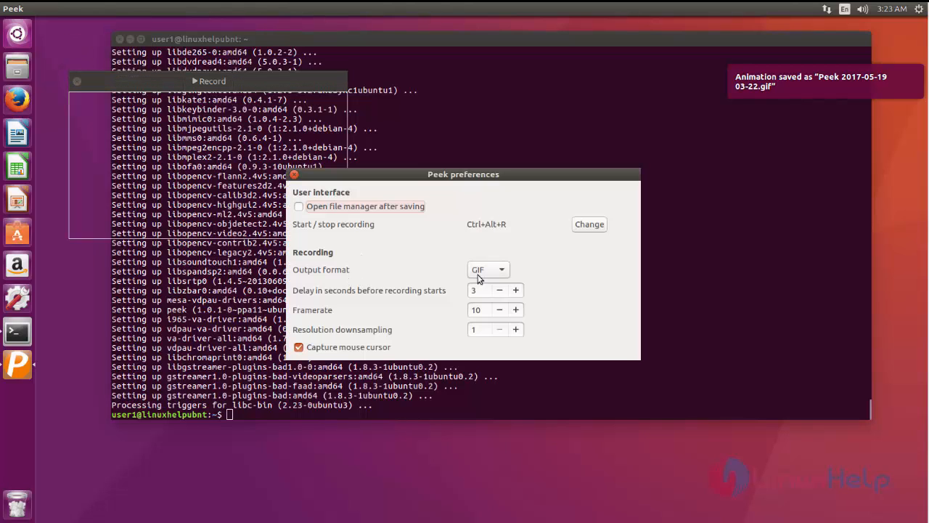
click(488, 269)
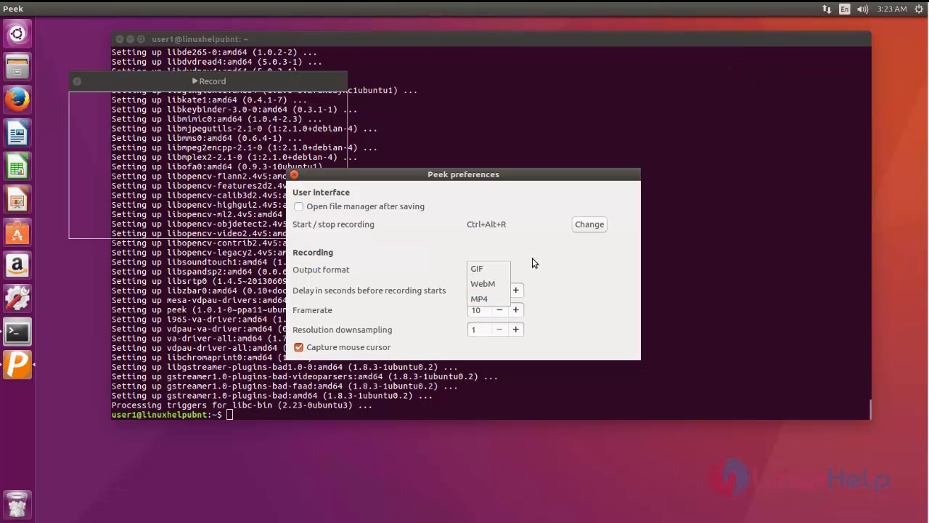
click(476, 268)
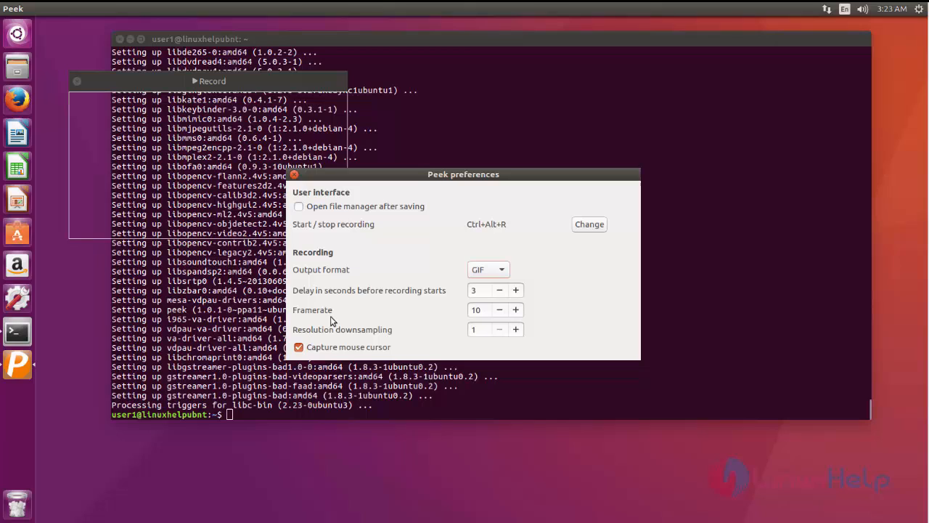
mouse_move(337, 305)
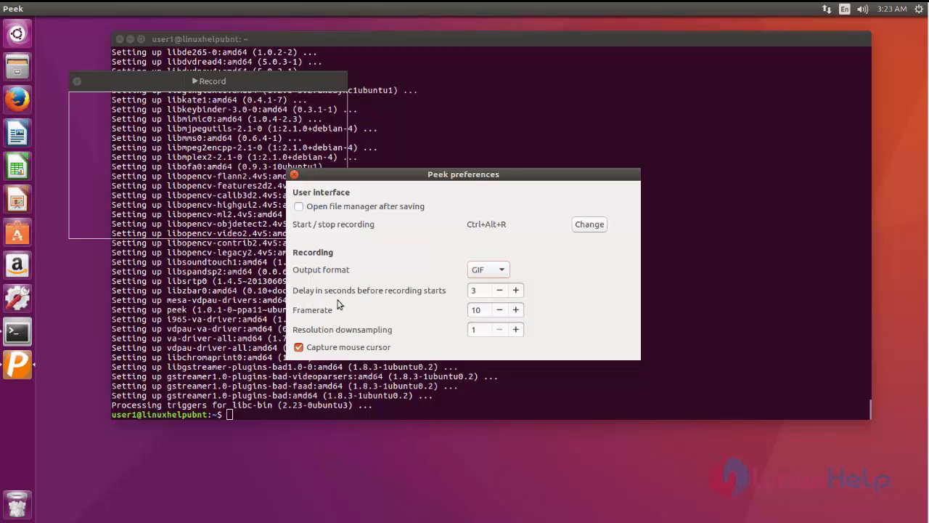
mouse_move(401, 303)
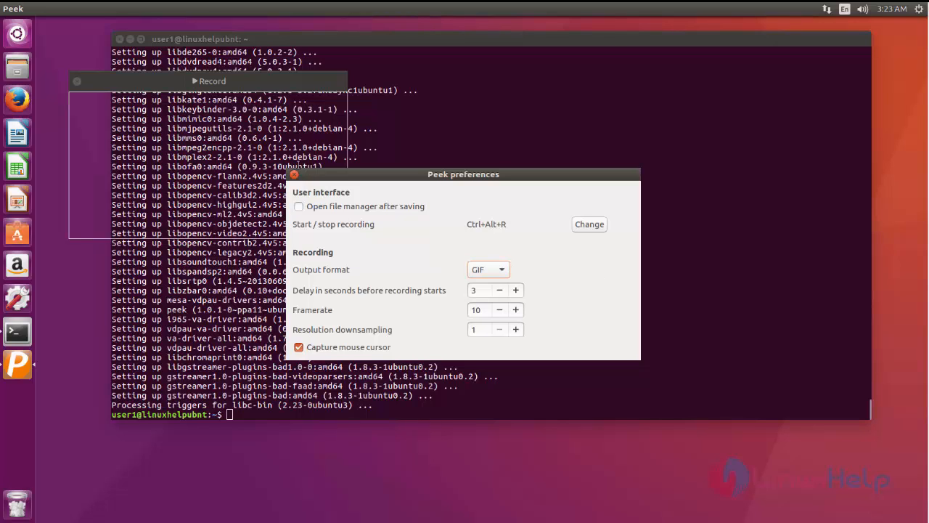
click(294, 174)
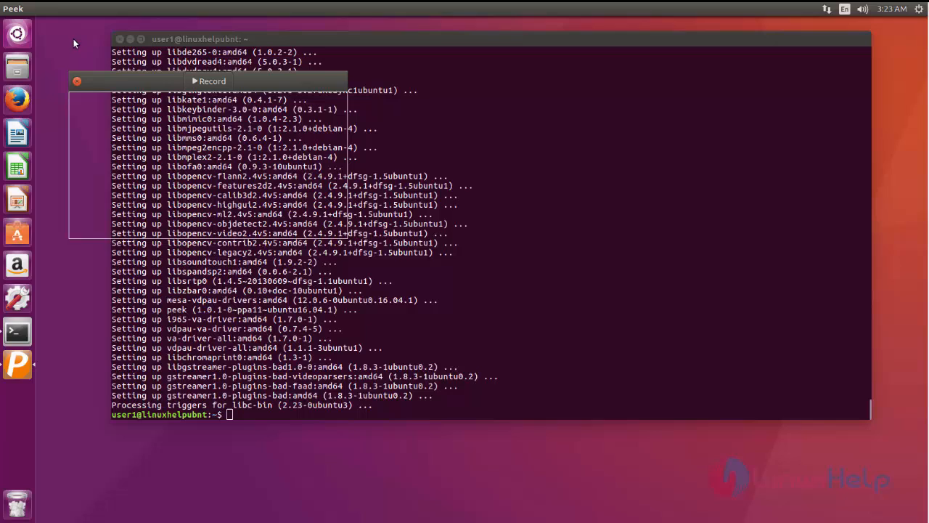
Open a second Peek recording window and set its output format to MP4 in preferences.
click(47, 8)
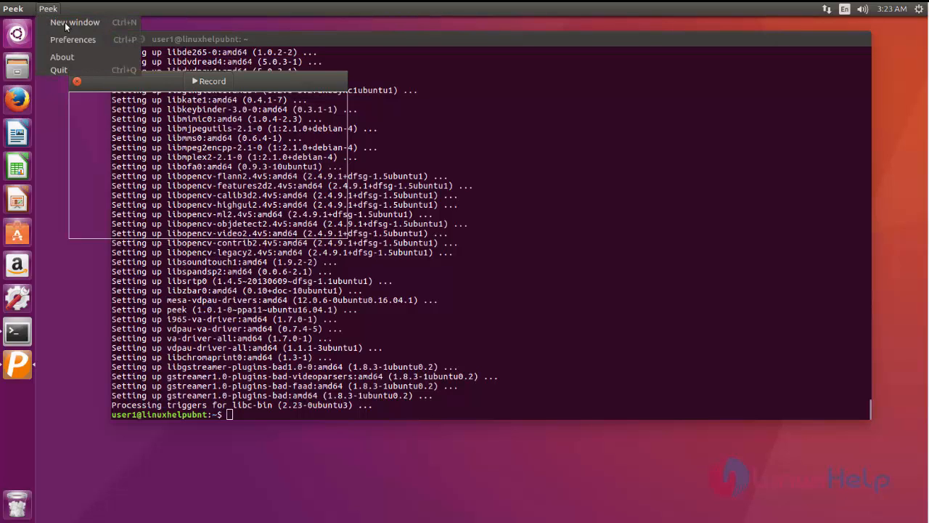
click(75, 22)
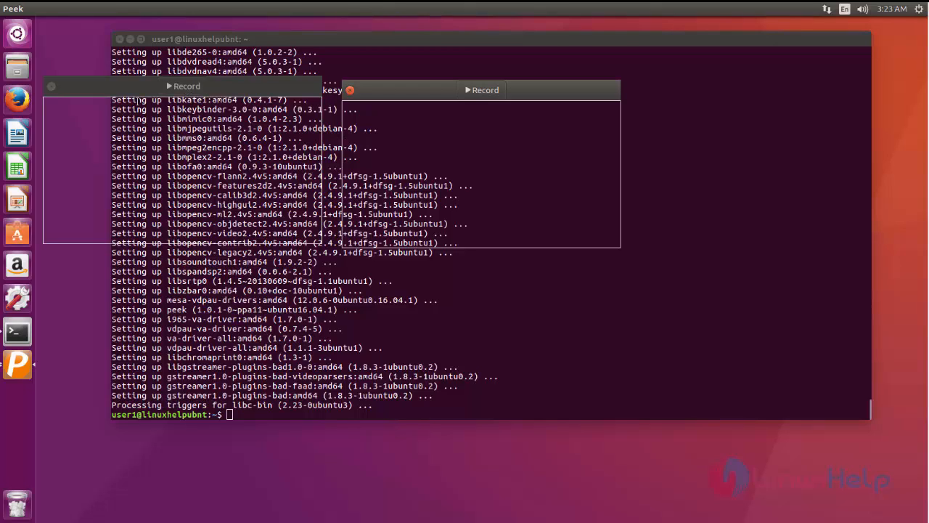
click(47, 9)
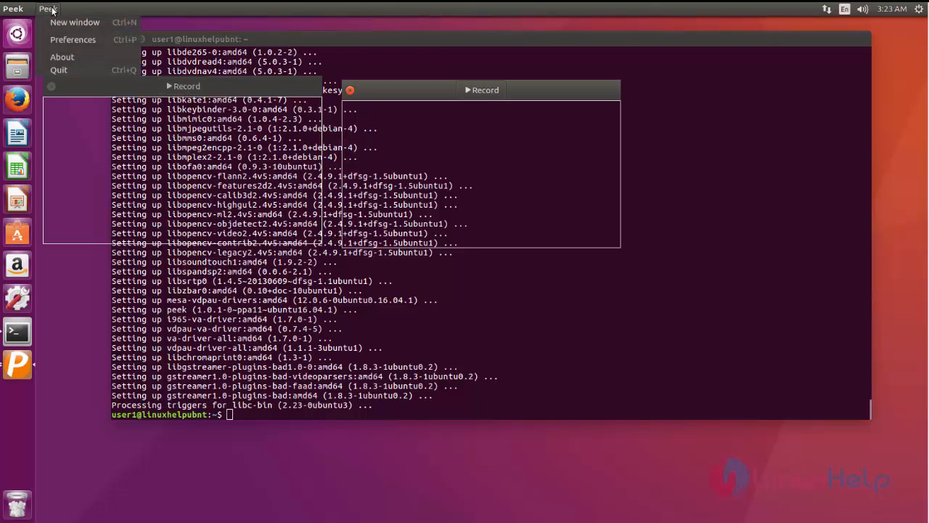
click(72, 39)
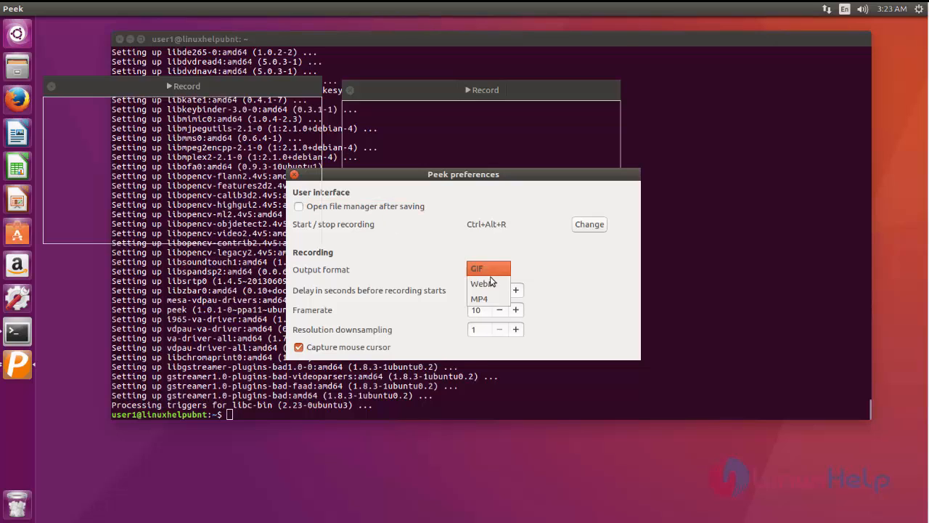
click(479, 298)
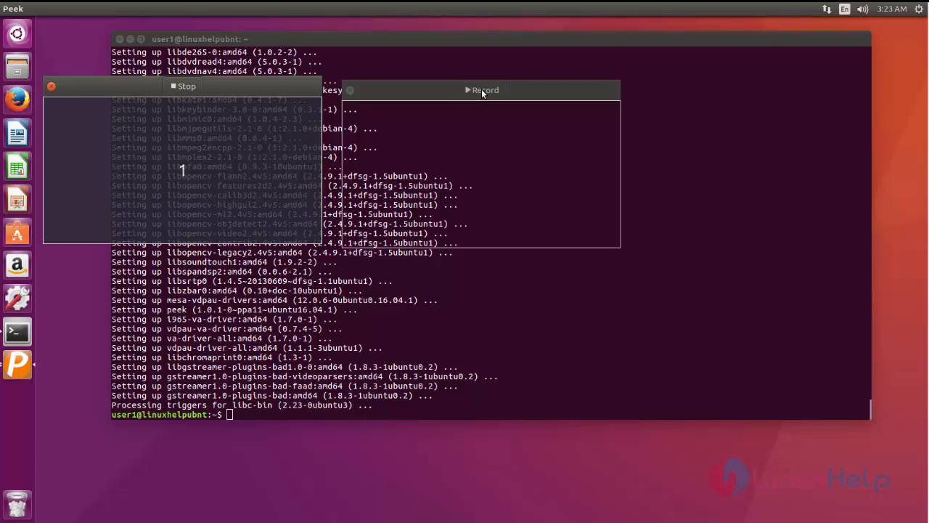
click(485, 90)
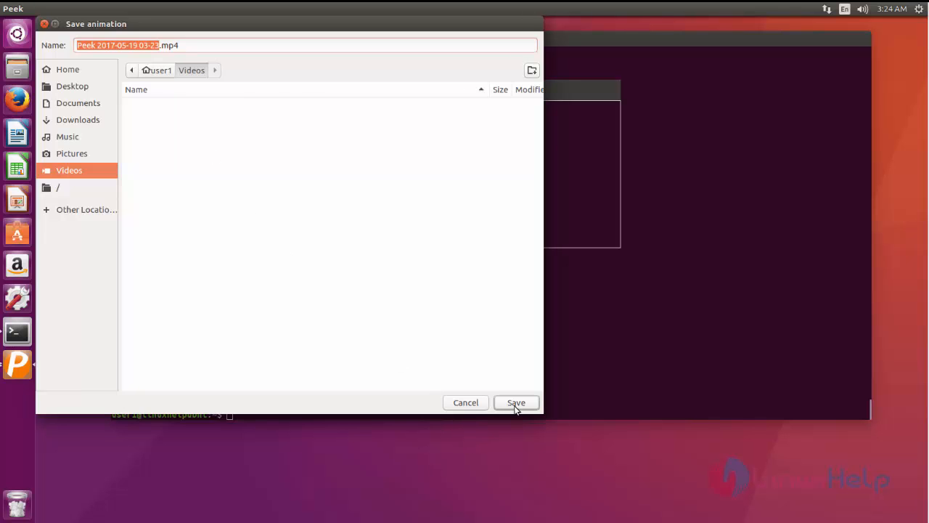
click(516, 402)
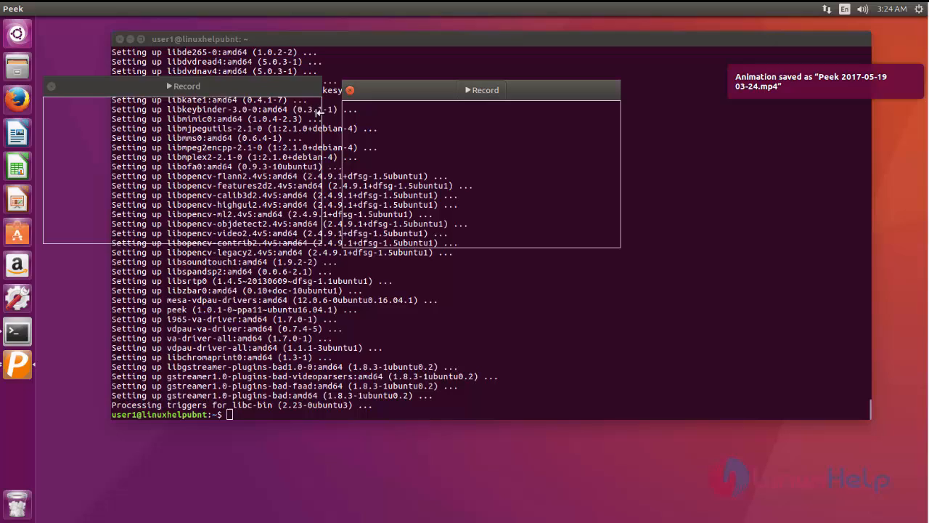
click(16, 64)
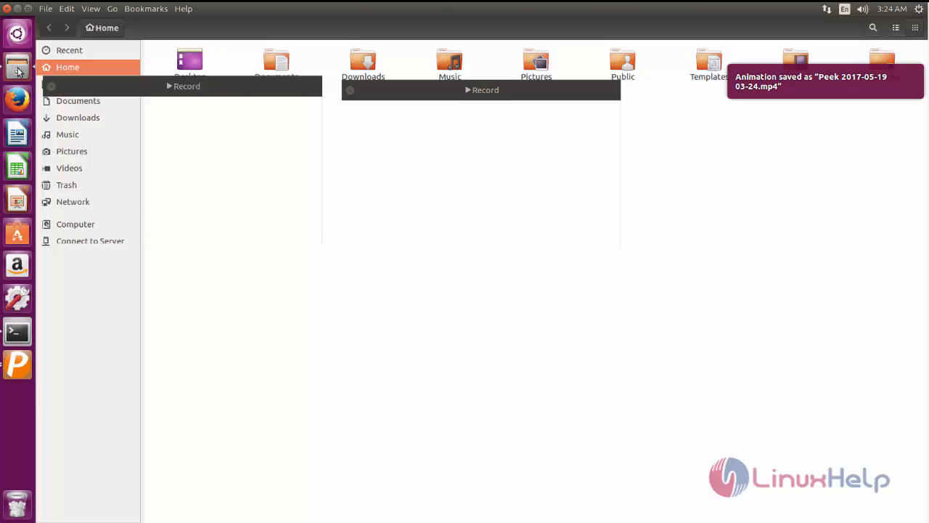
click(69, 167)
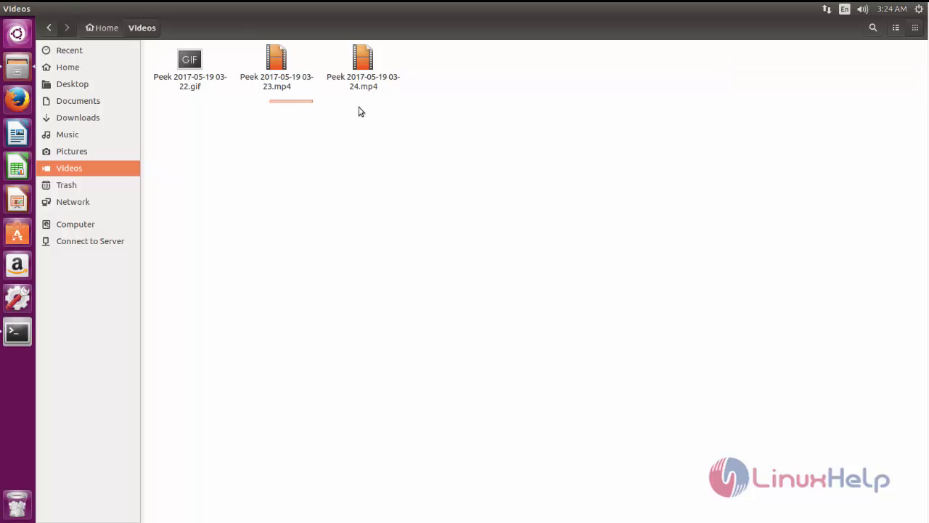
click(189, 69)
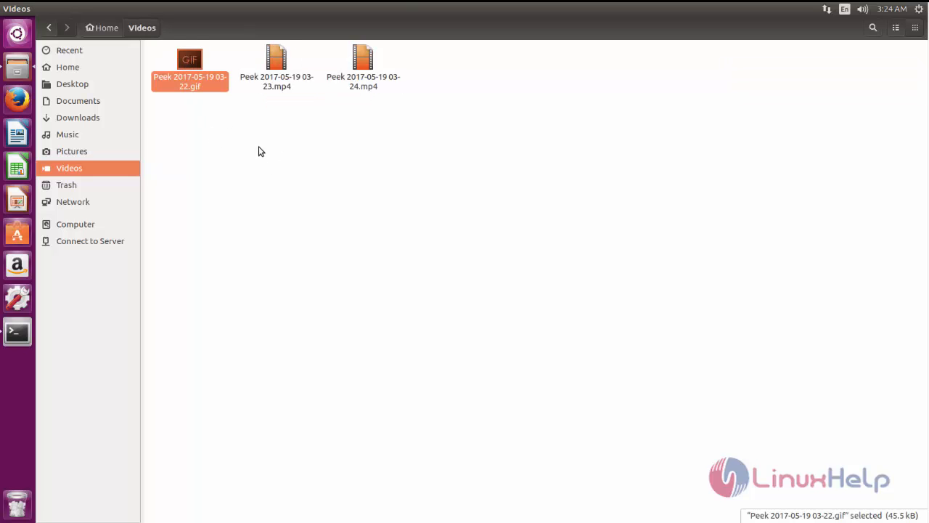
click(276, 68)
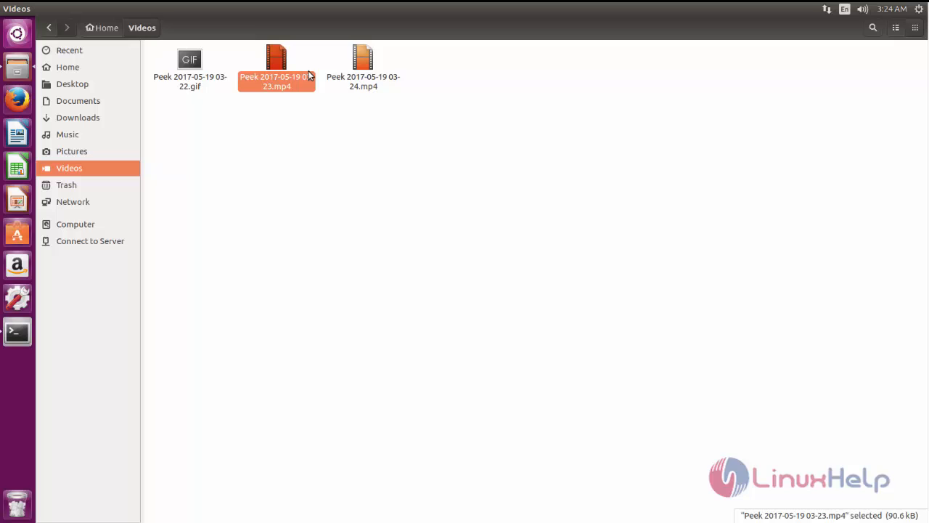
mouse_move(276, 69)
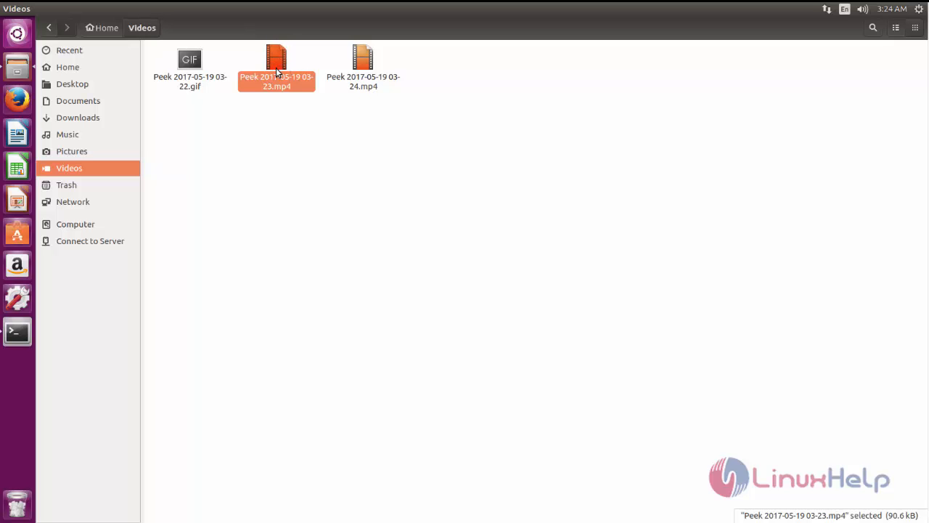
double_click(277, 62)
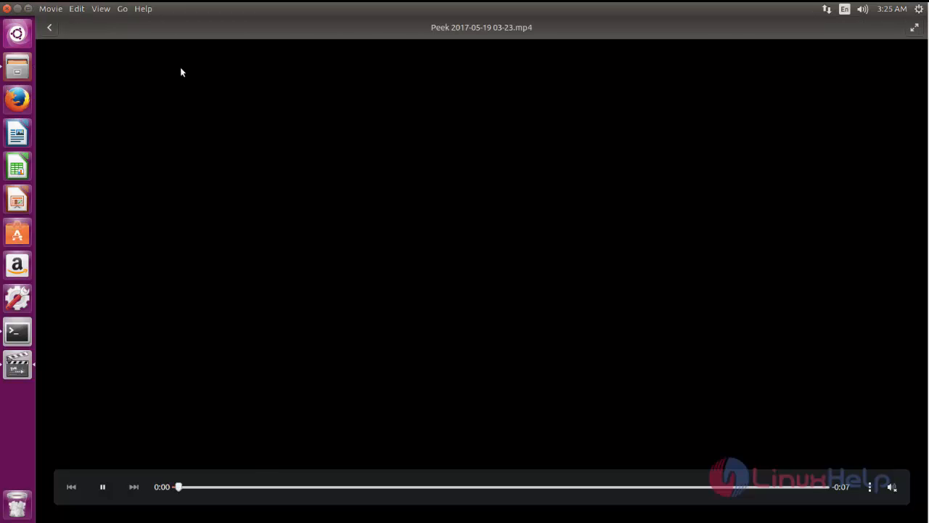